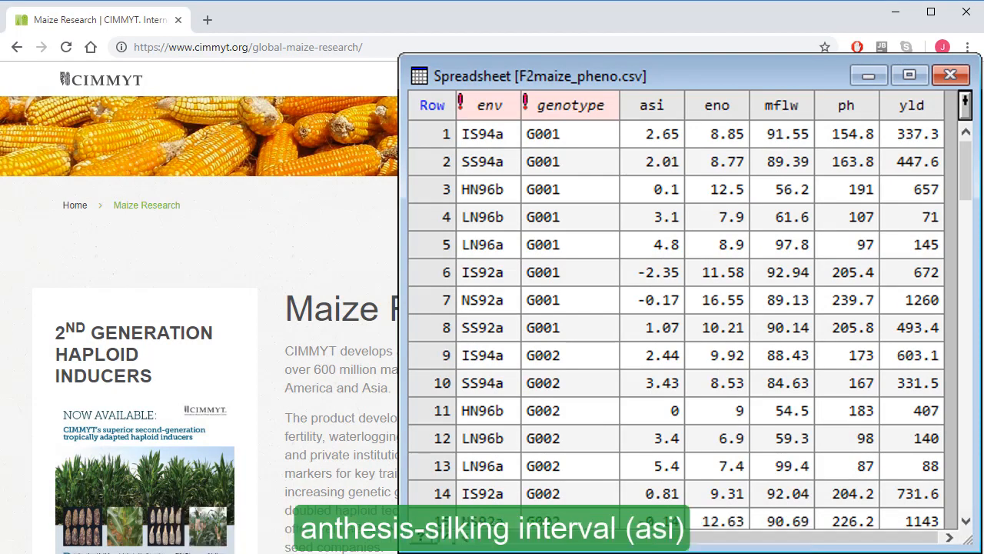
# Adjust the Genstat window toolbar controls before loading data.
pyautogui.click(651, 105)
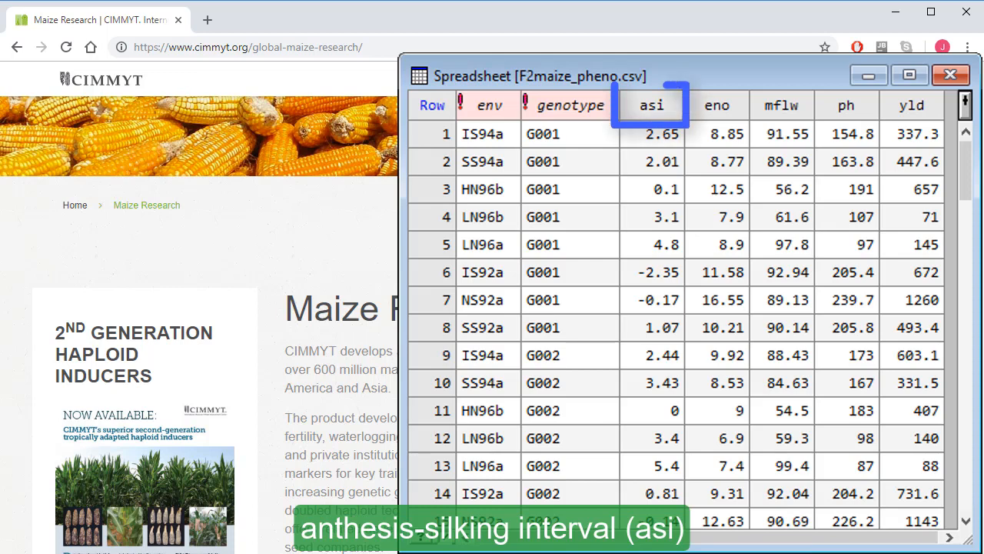
pyautogui.click(716, 106)
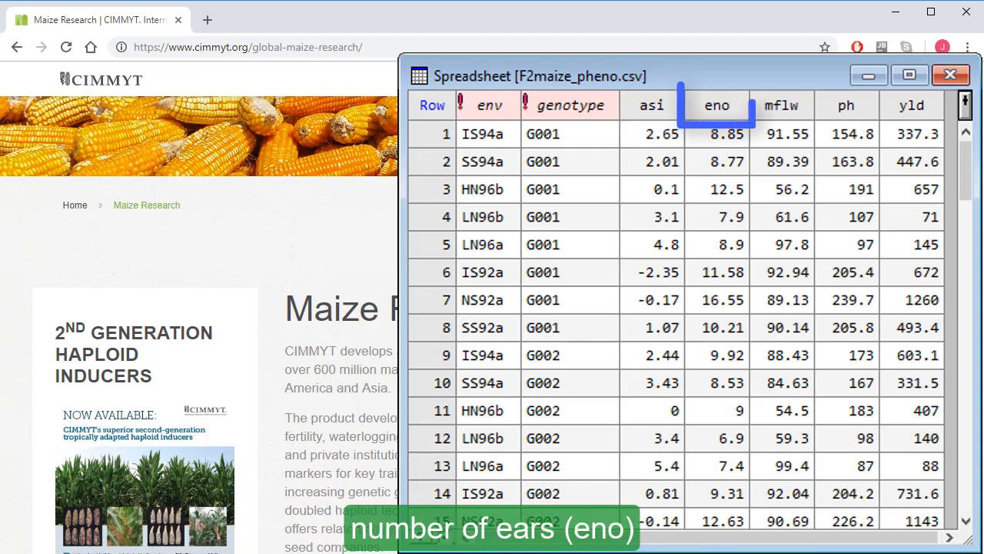
pyautogui.click(781, 105)
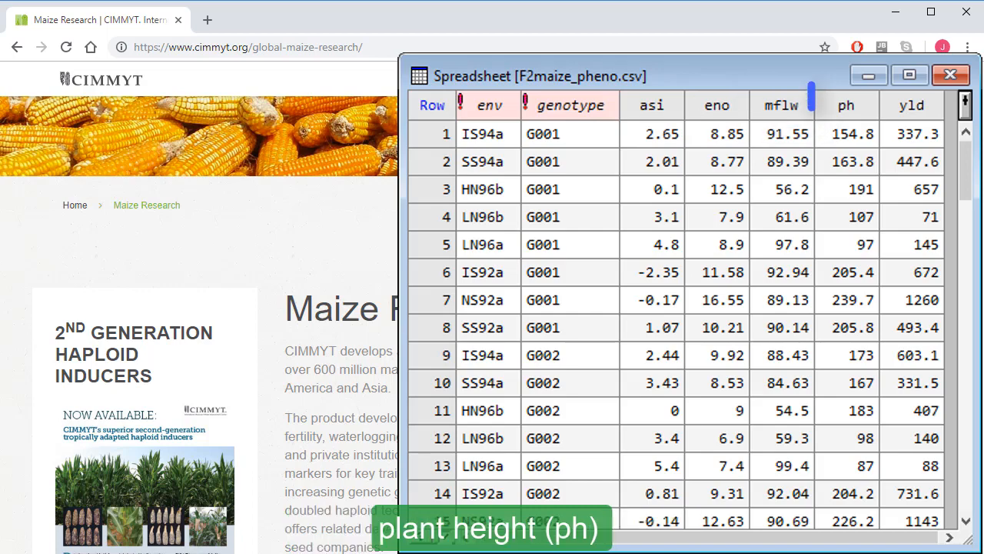
pyautogui.click(911, 106)
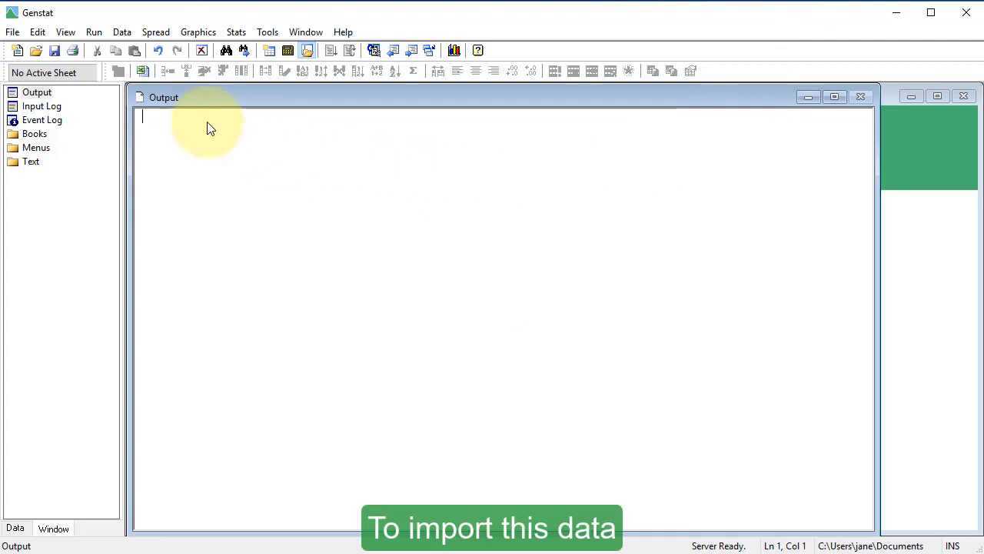
# Choose the example data set F2maize_pheno.csv (filtered with 'f2') to open.
pyautogui.click(12, 32)
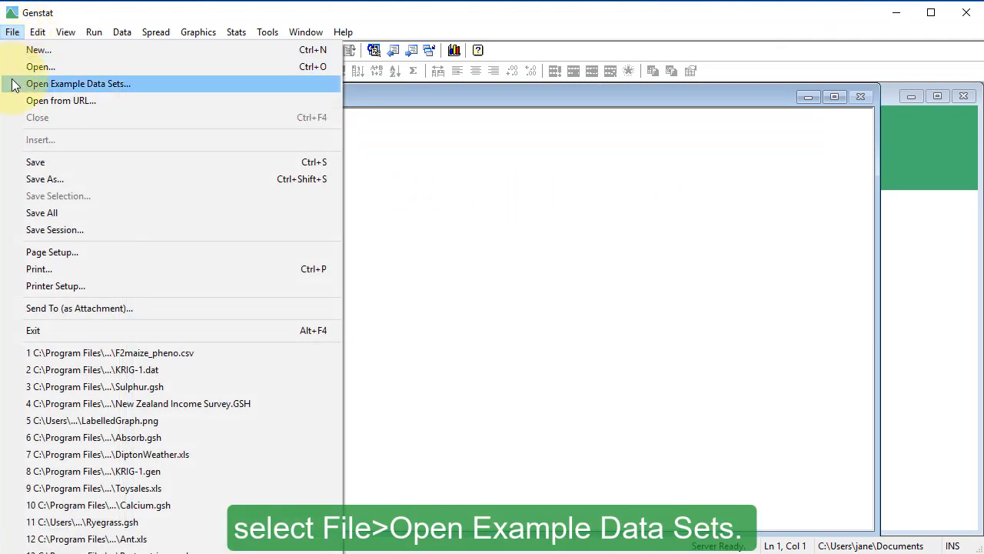
pyautogui.click(77, 83)
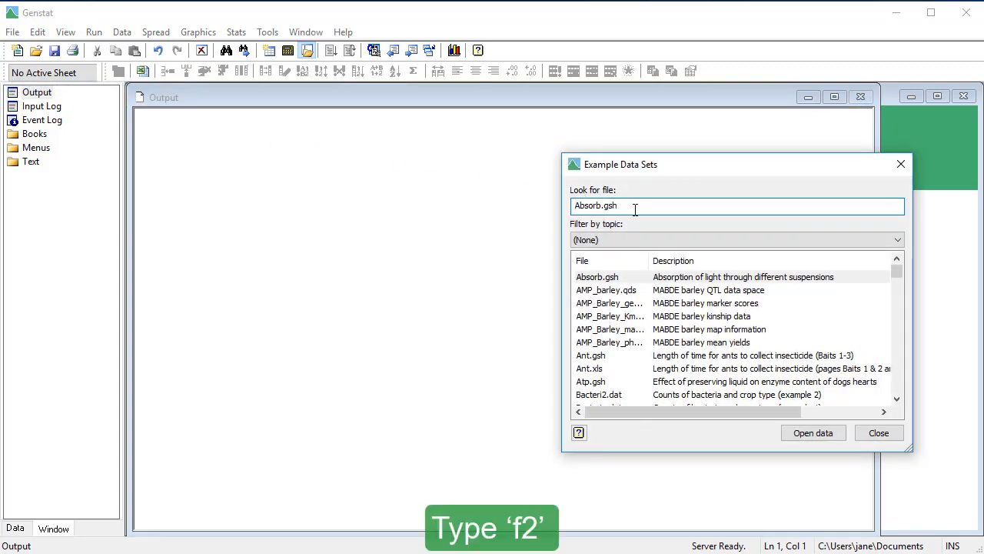
pyautogui.write('f2')
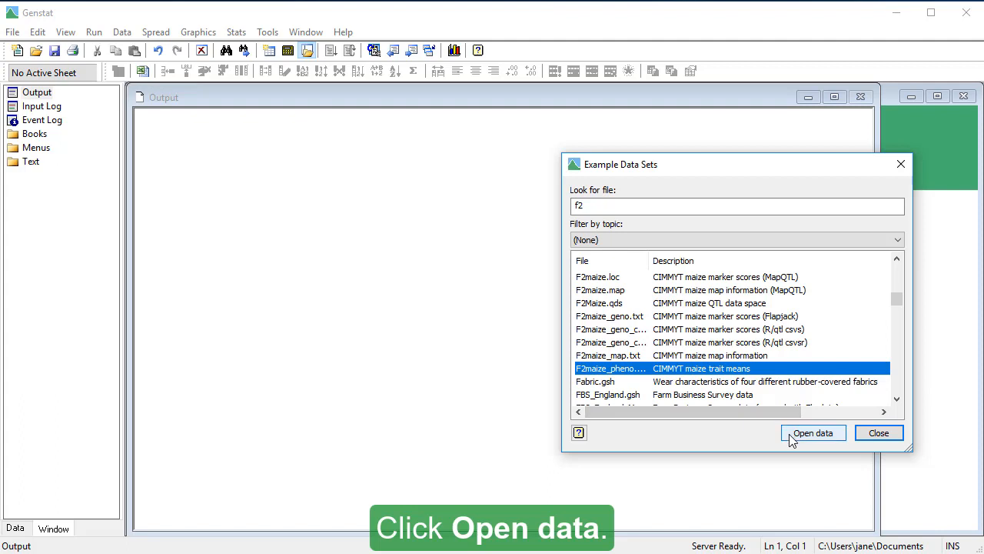
pyautogui.click(813, 432)
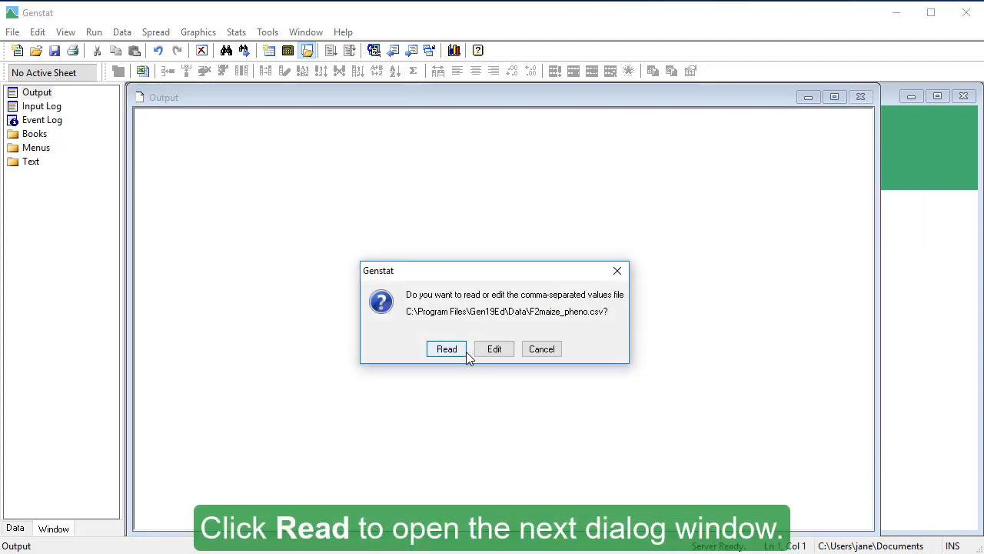
# Read the CSV into a new spreadsheet, limiting it to the first 161 data lines.
pyautogui.click(447, 348)
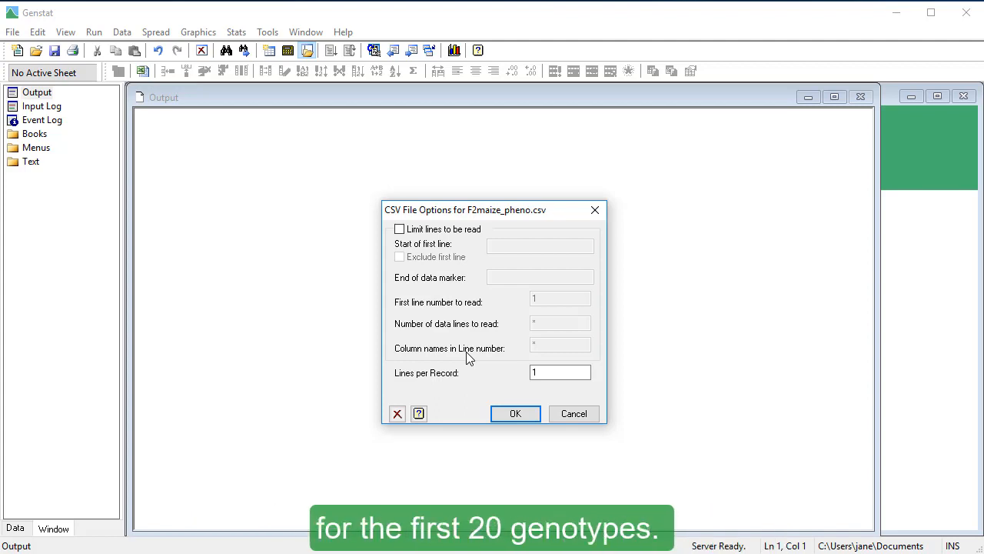
pyautogui.moveTo(446, 279)
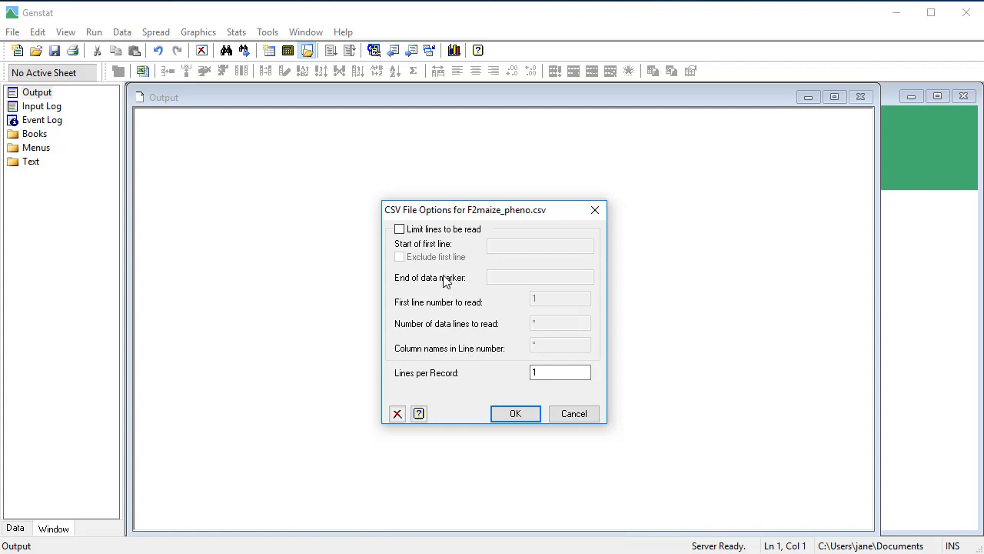
pyautogui.click(399, 228)
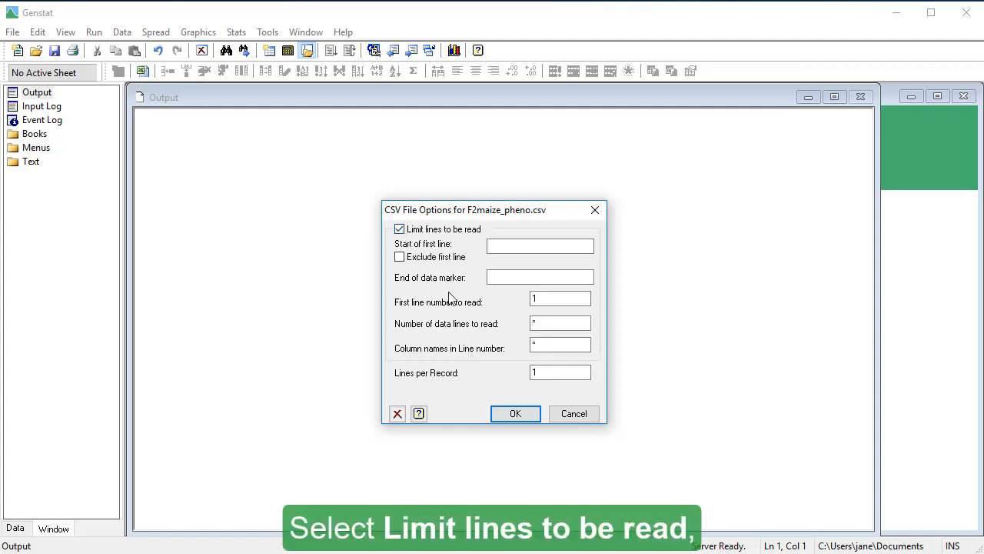
pyautogui.click(560, 323)
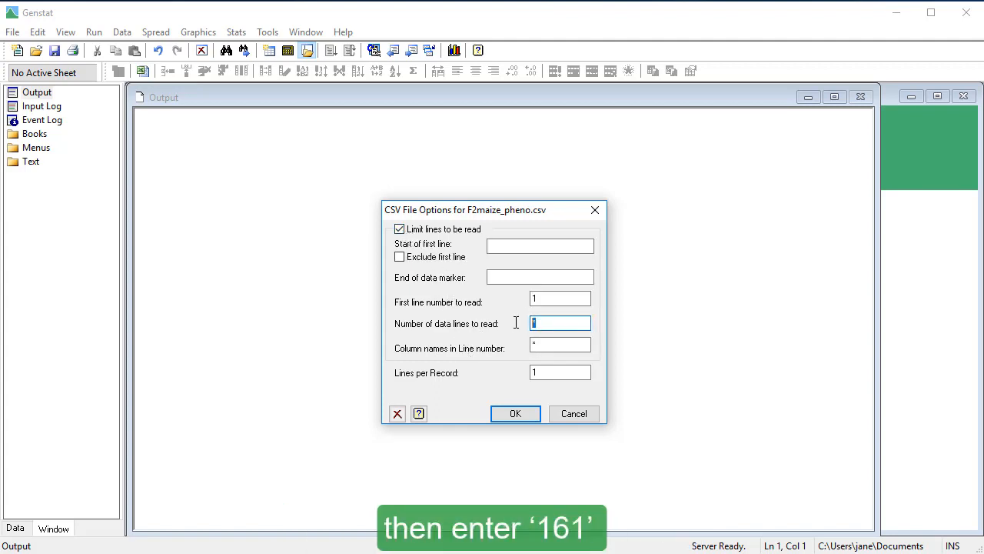
pyautogui.write('161')
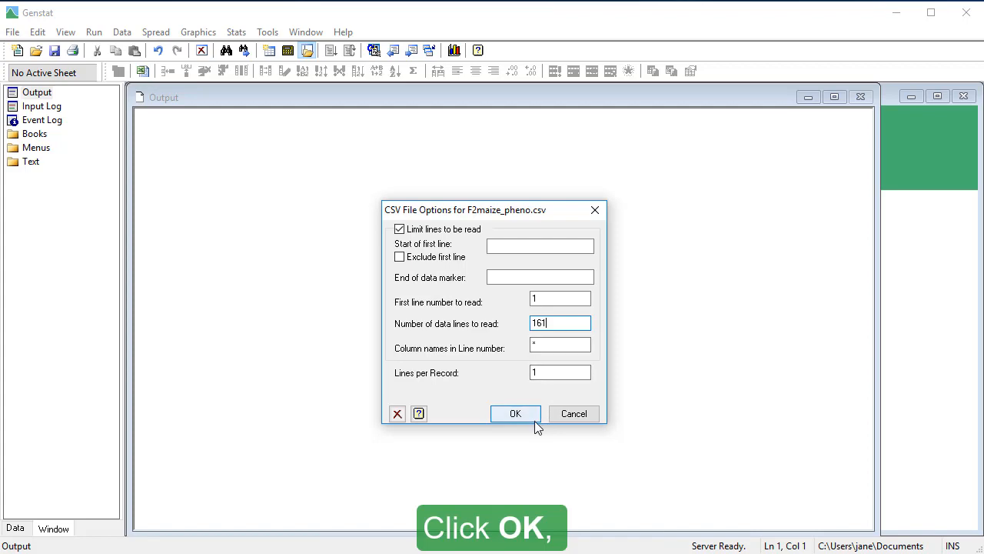
pyautogui.click(515, 413)
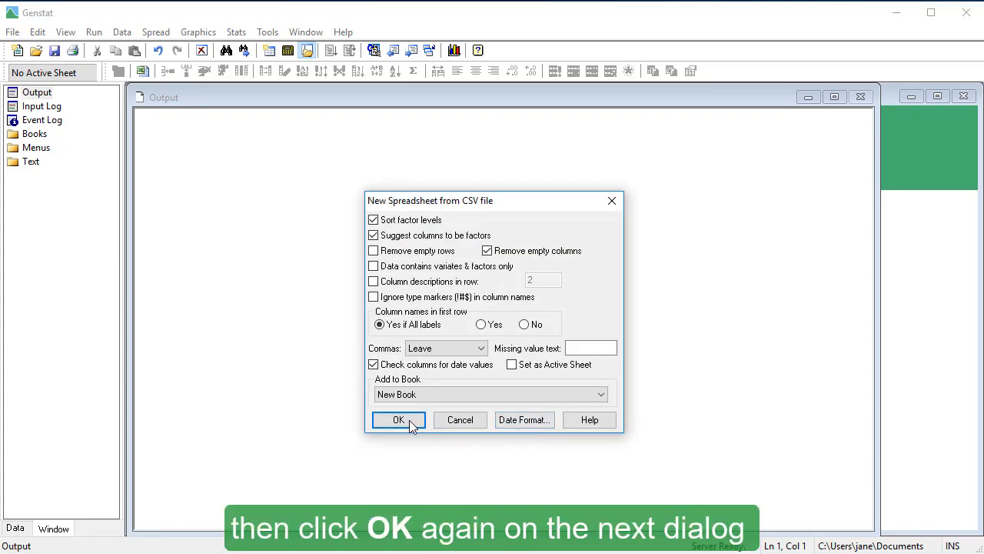
pyautogui.click(398, 420)
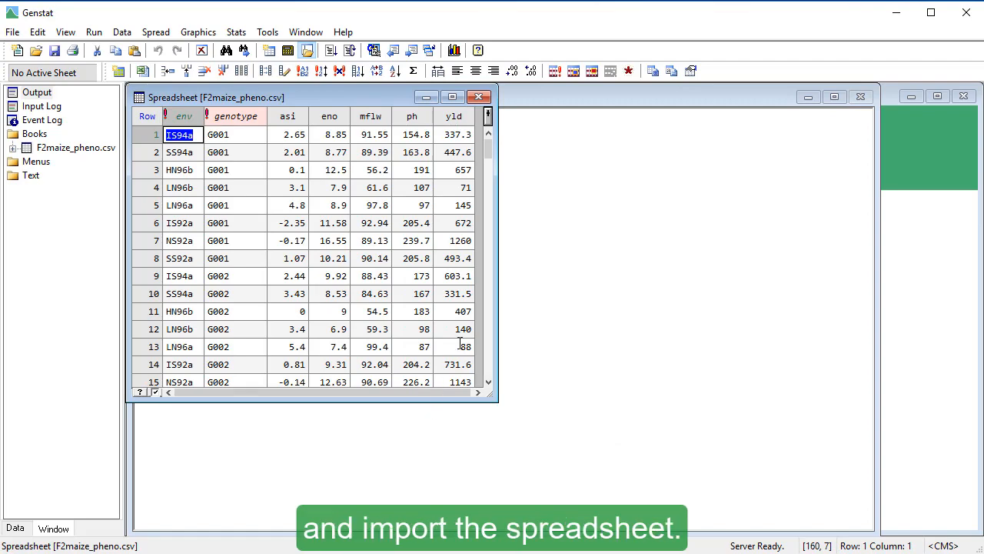
pyautogui.scroll(-3)
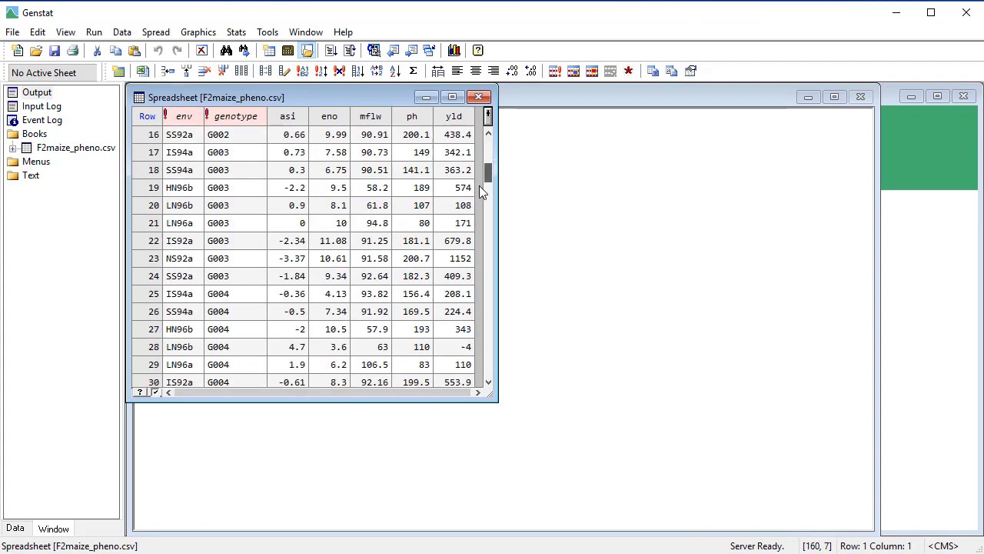
pyautogui.scroll(-3)
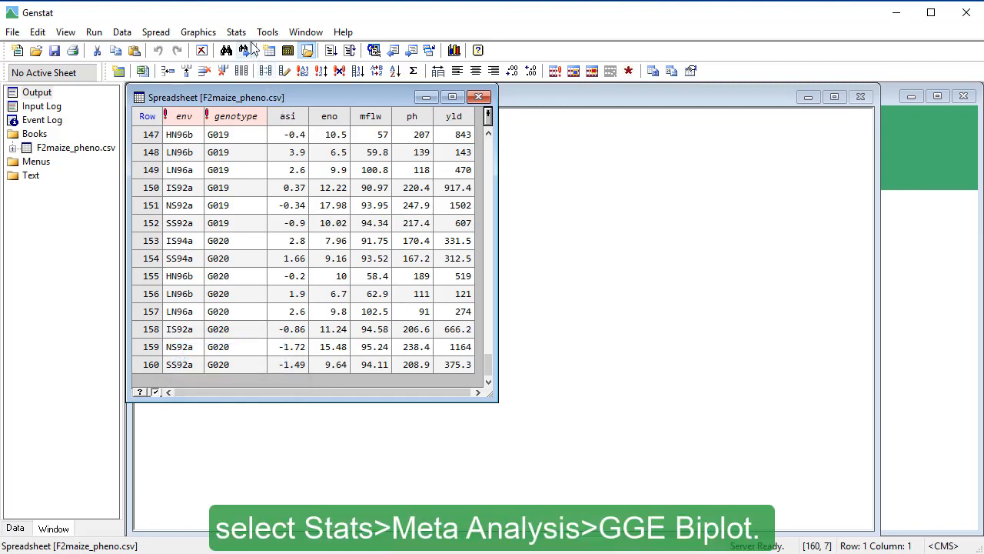
# Start a GGE Biplot analysis from the Stats menu with genotype selected from the data.
pyautogui.click(236, 31)
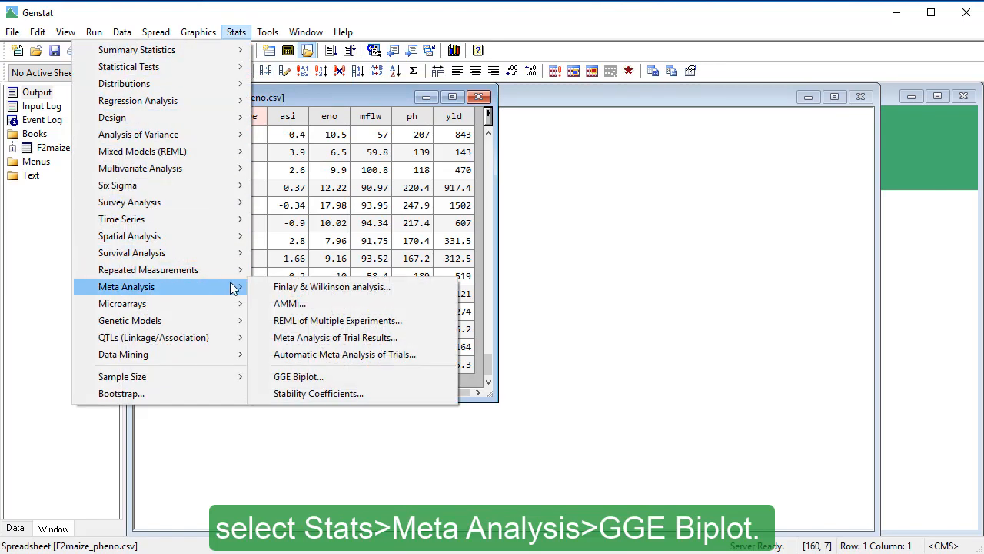
pyautogui.moveTo(298, 376)
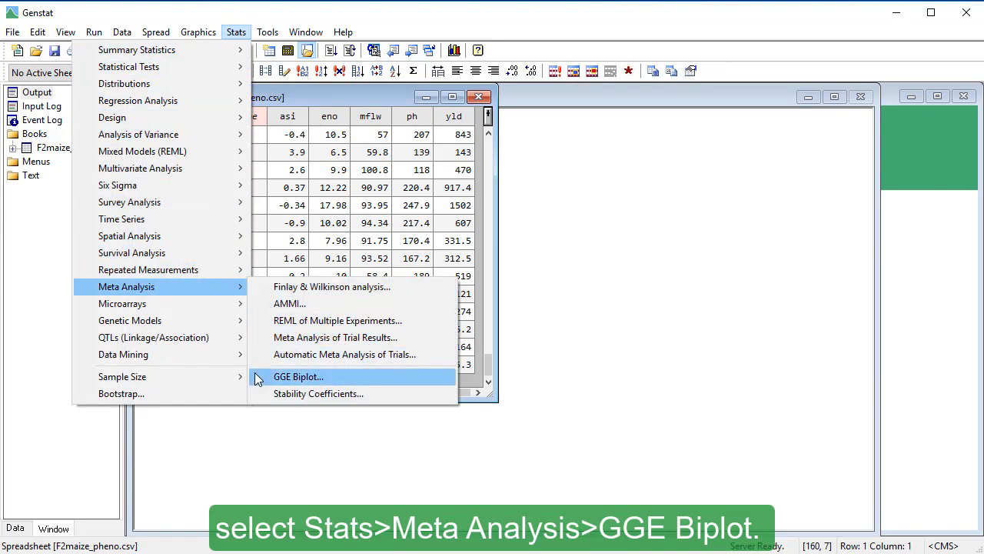
pyautogui.click(298, 376)
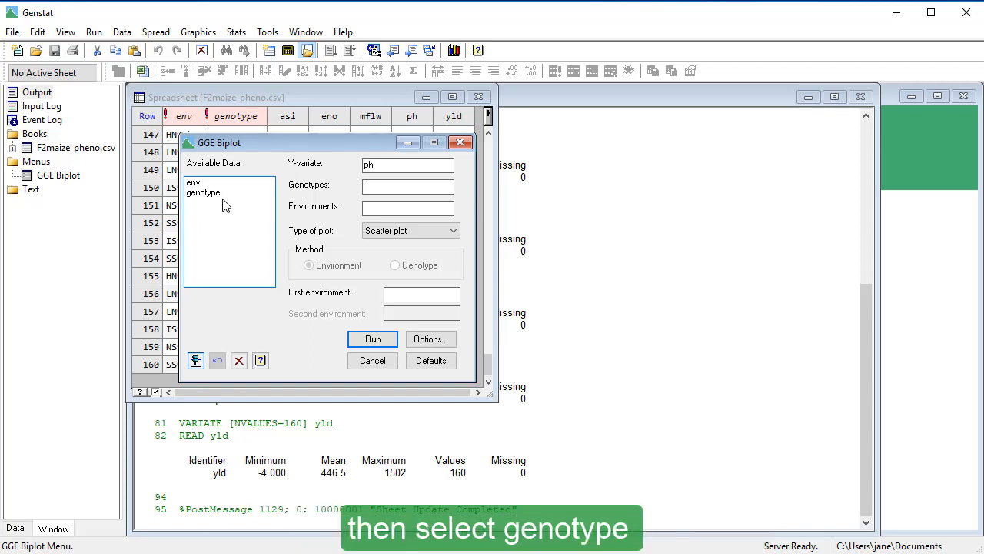
pyautogui.click(203, 192)
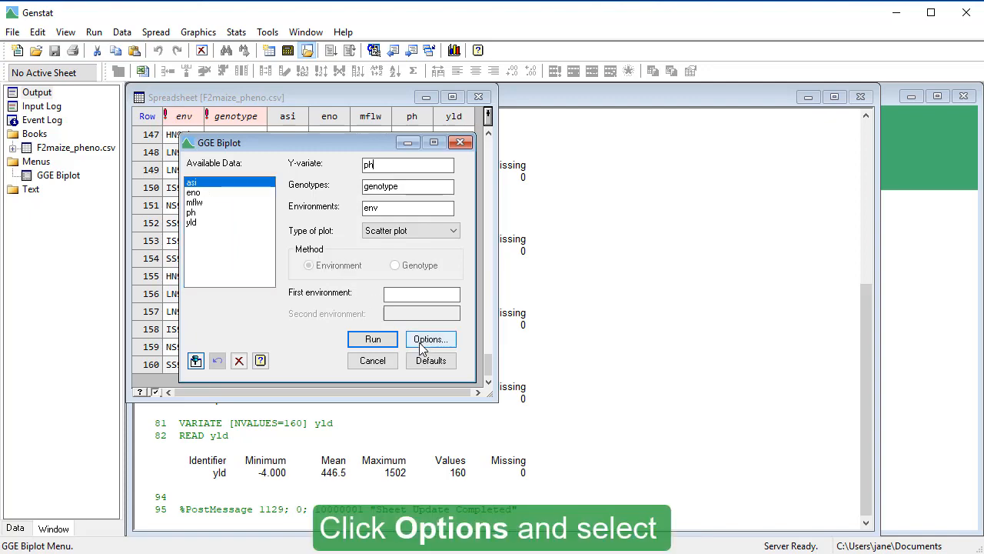
# Enable 'Connect environment scores with origin' in the biplot options.
pyautogui.click(430, 339)
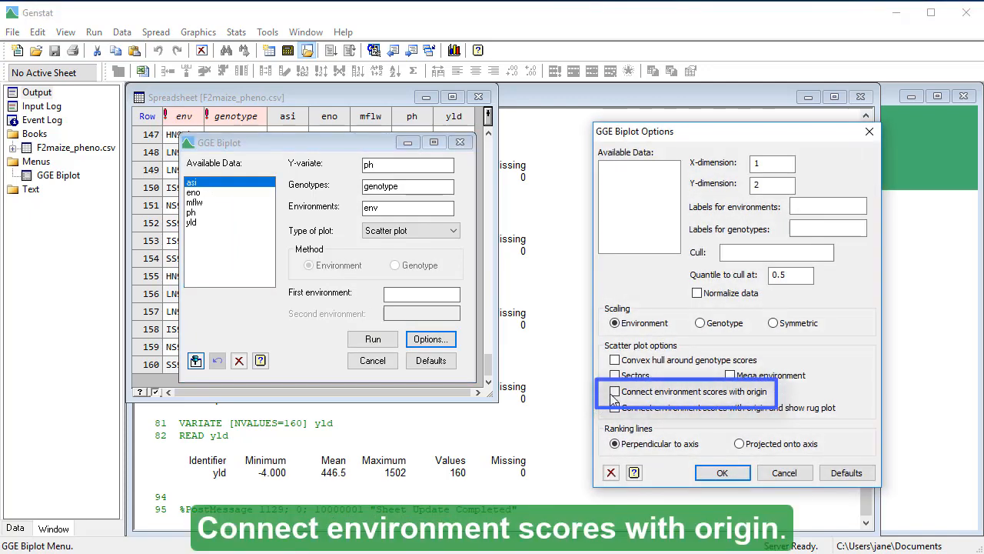
pyautogui.click(615, 391)
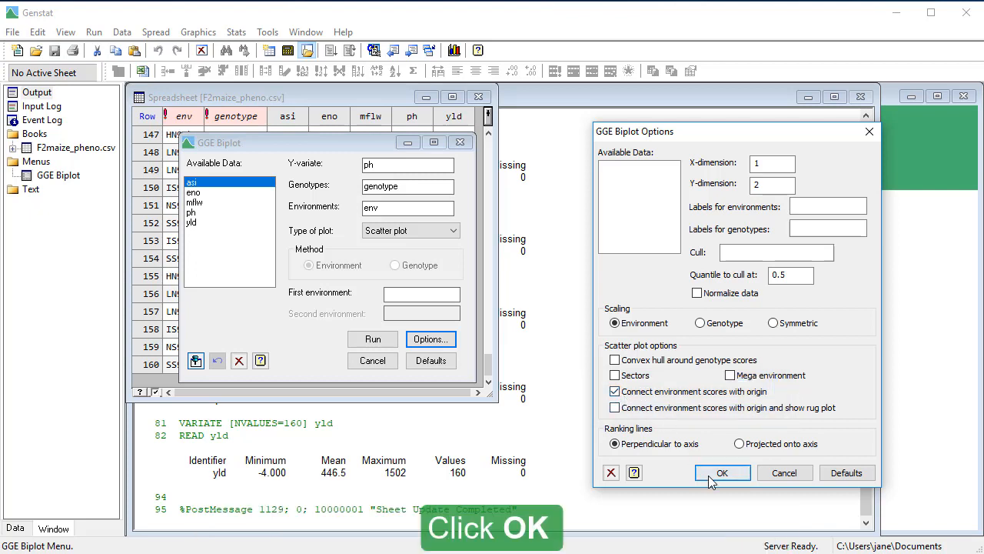
pyautogui.click(721, 472)
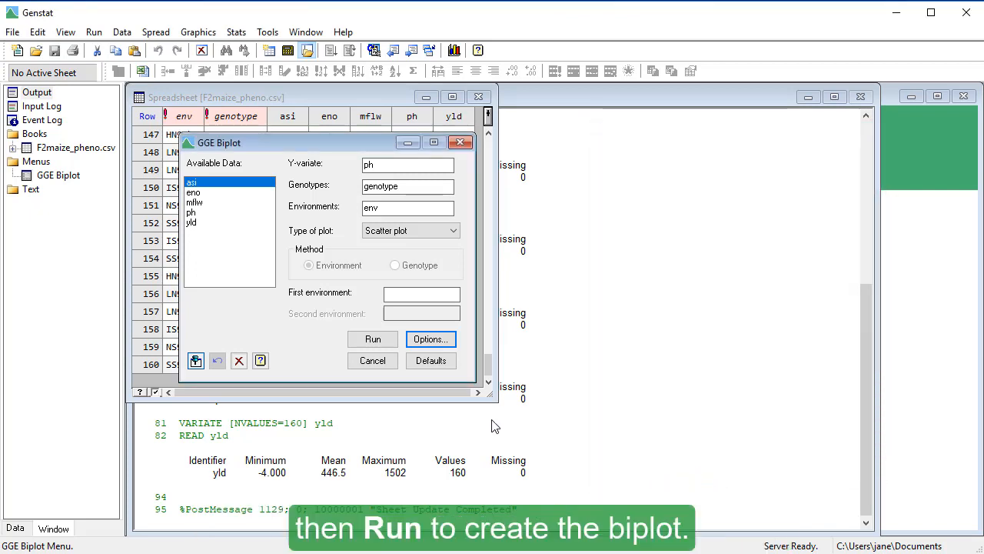
# Run the GGE scatter biplot of plant height with environment vectors from the origin.
pyautogui.click(372, 339)
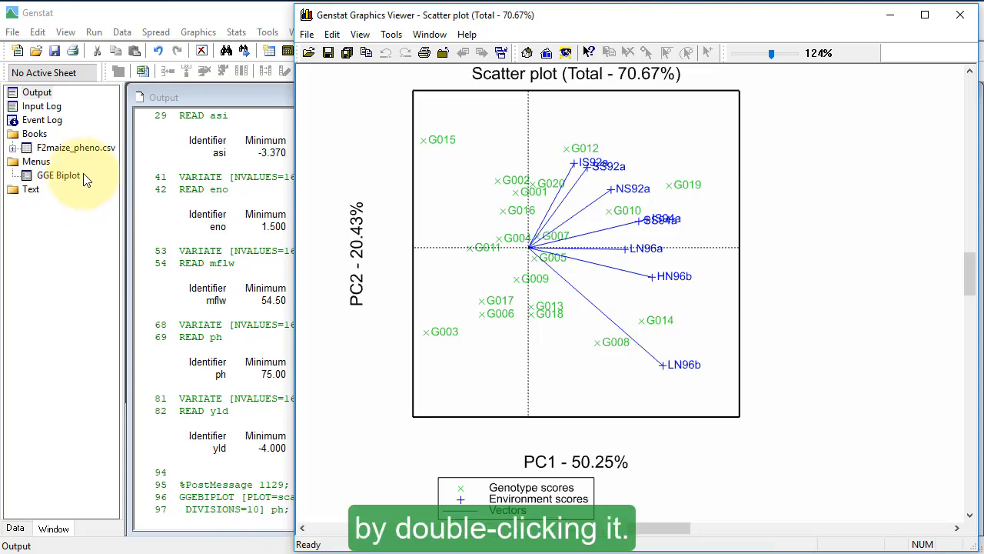
# Turn off origin-connected environment scores and enable Convex hull and Sectors in the options.
pyautogui.doubleClick(58, 176)
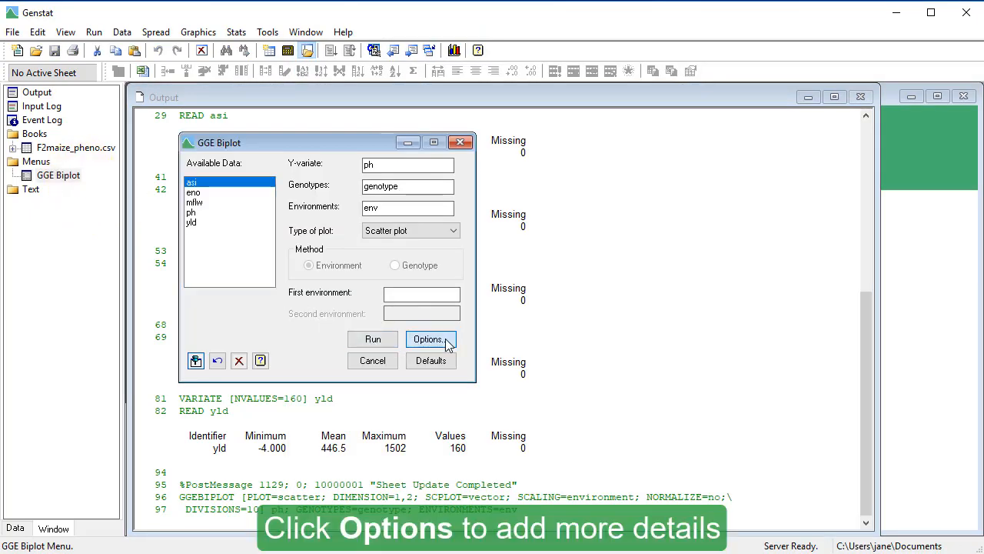
pyautogui.click(427, 339)
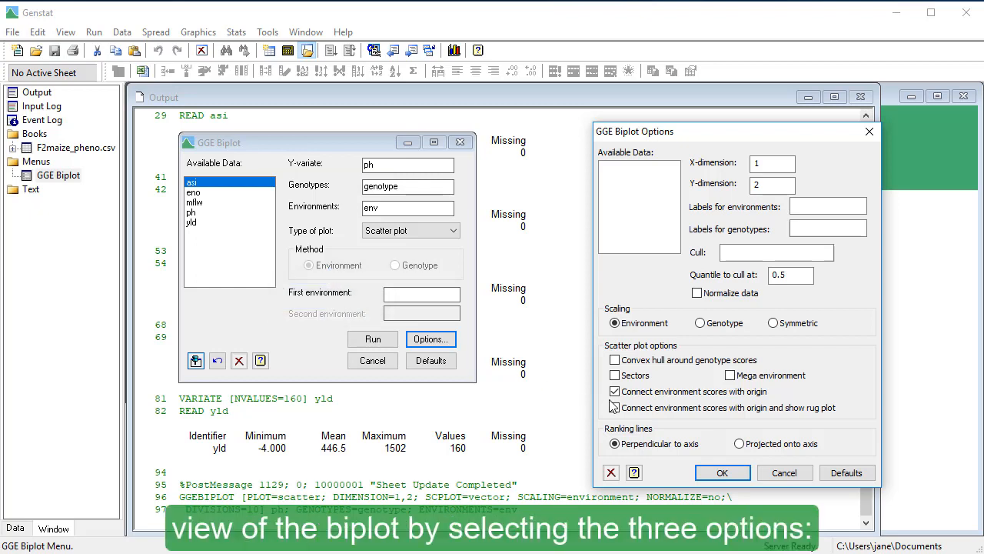
pyautogui.click(614, 390)
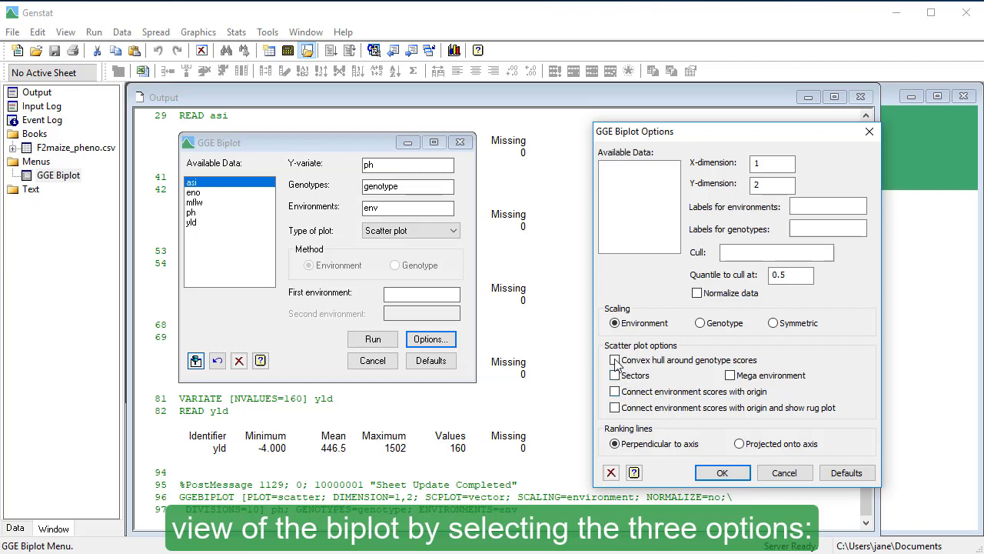
pyautogui.click(614, 359)
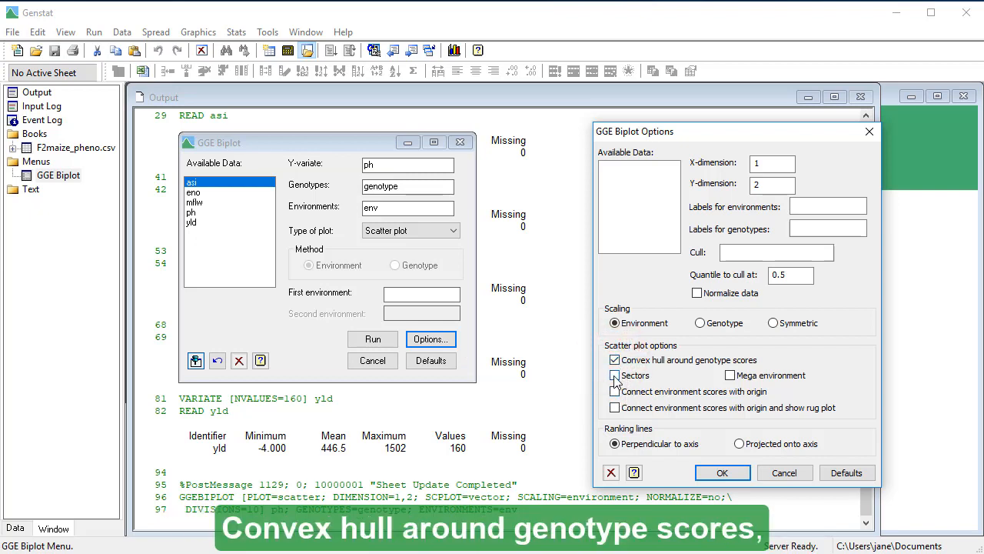
pyautogui.click(614, 375)
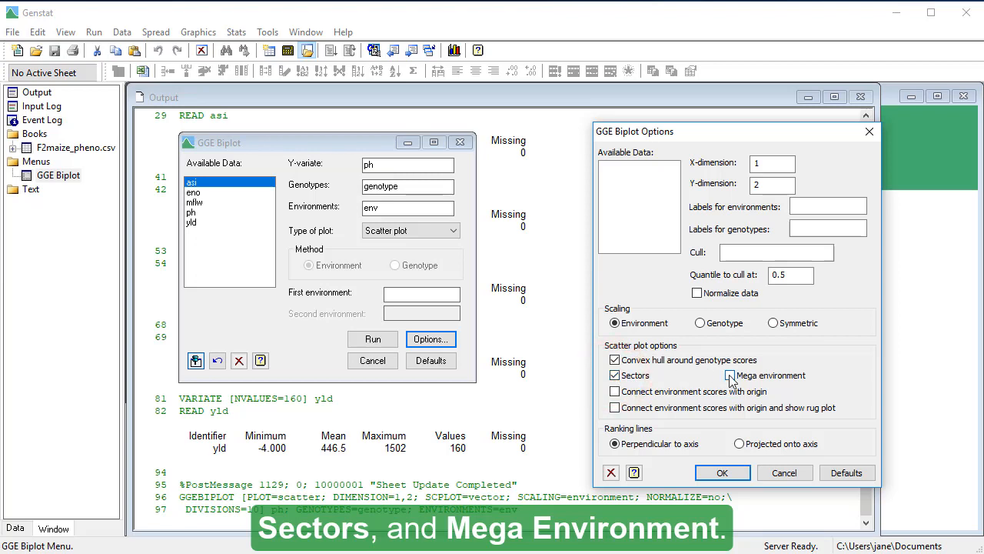
# Add Mega environment ellipses and rerun the scatter biplot with hull and sectors.
pyautogui.click(729, 375)
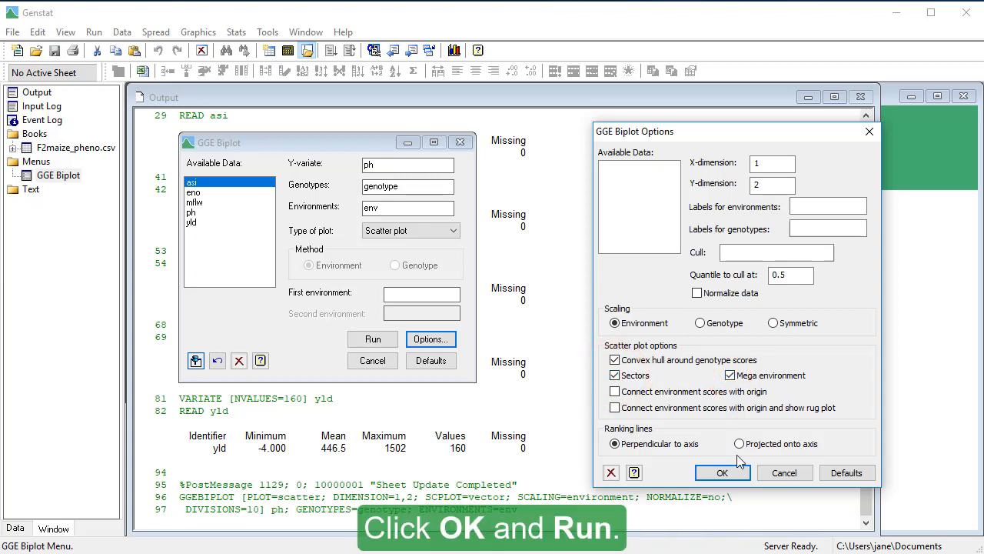
pyautogui.click(721, 472)
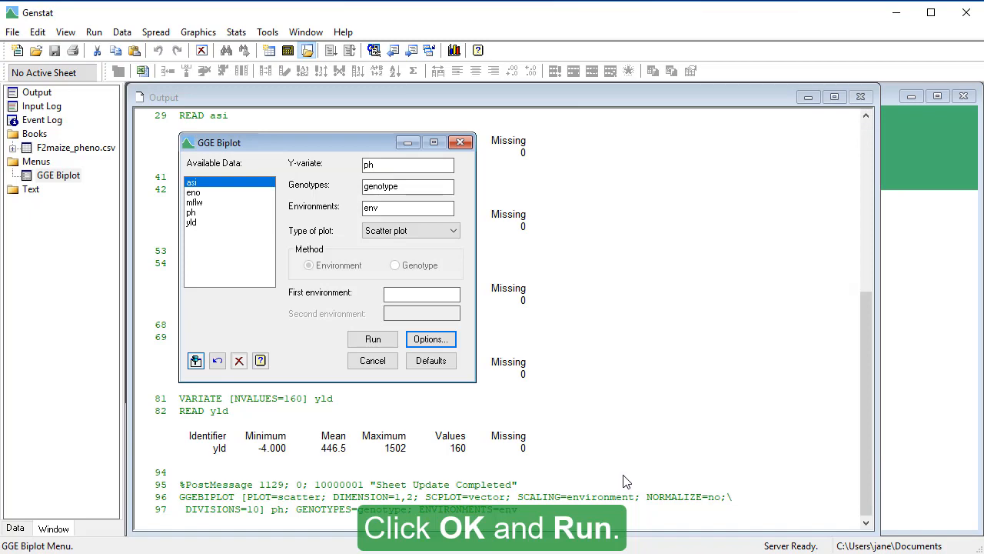
pyautogui.click(372, 339)
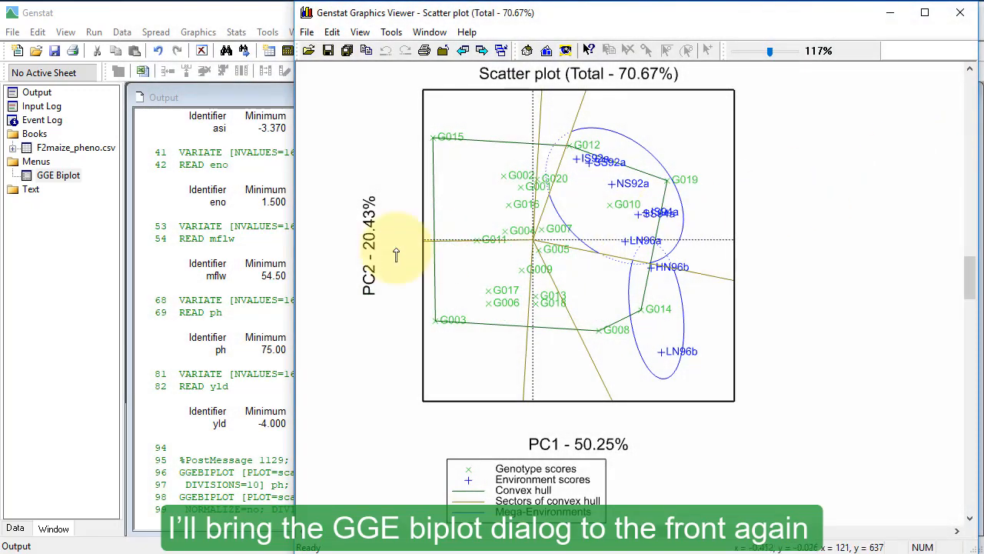
# Return to the GGE Biplot dialog and show the 'Type of plot' list of options.
pyautogui.click(58, 175)
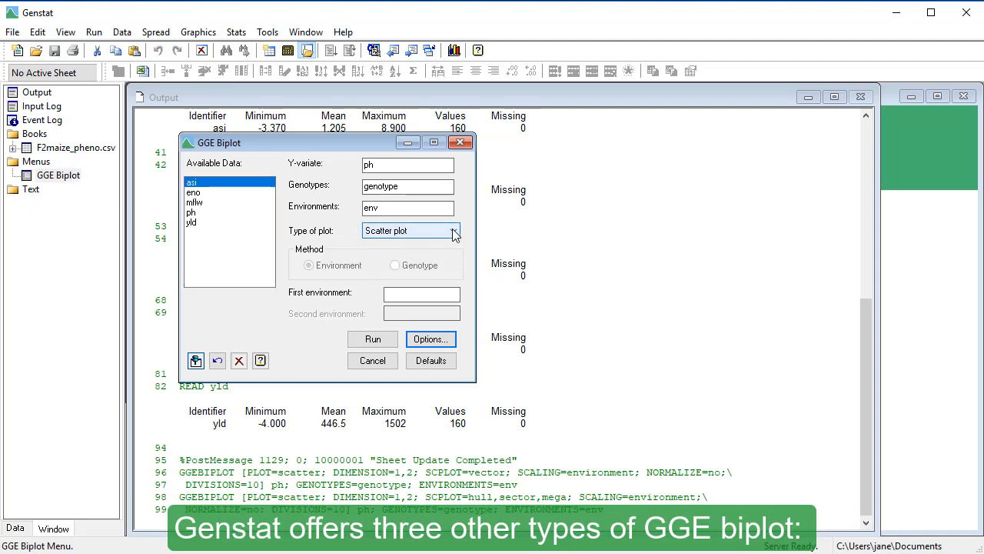
pyautogui.click(454, 230)
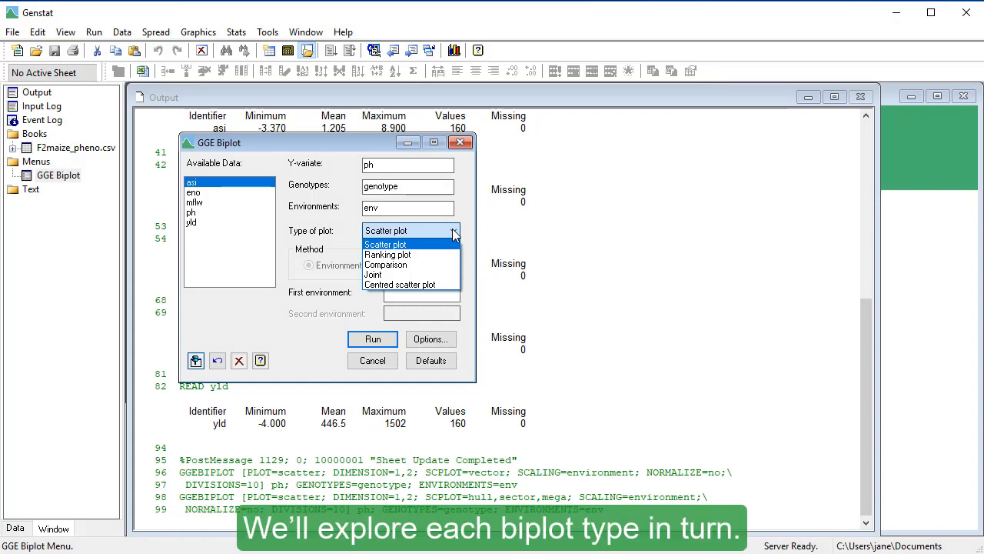
pyautogui.click(388, 253)
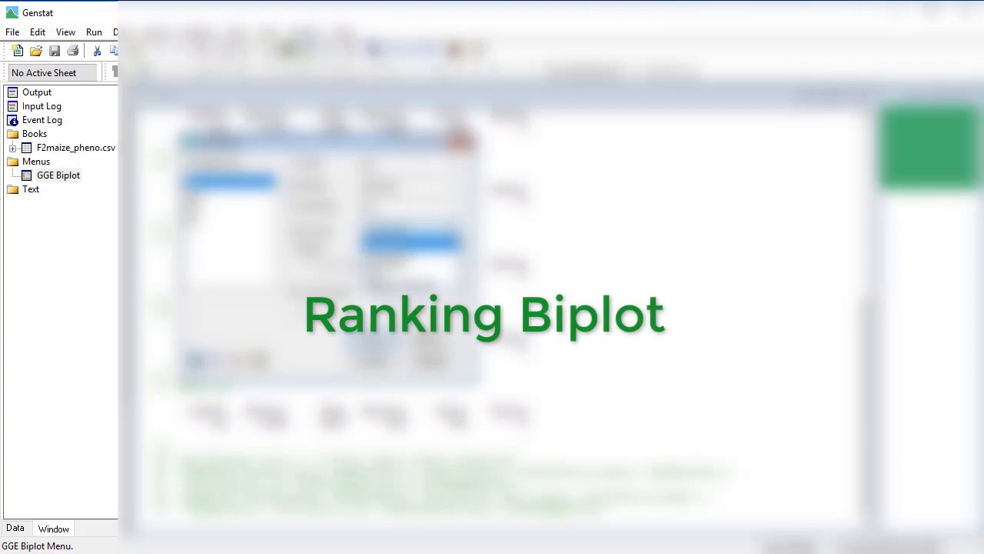
pyautogui.click(454, 230)
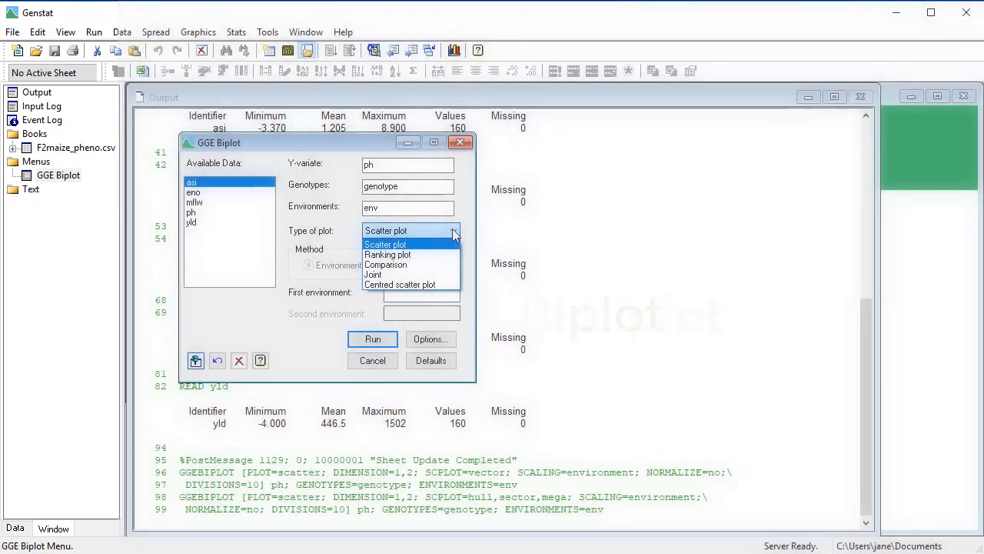
pyautogui.moveTo(387, 254)
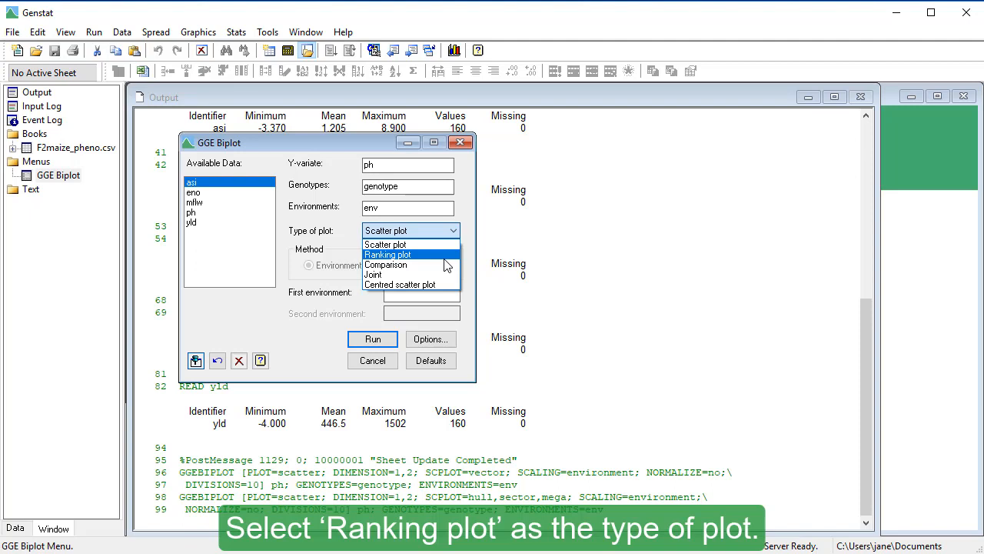
# Choose Ranking plot with first environment NS92a.
pyautogui.click(387, 255)
pyautogui.write("'N")
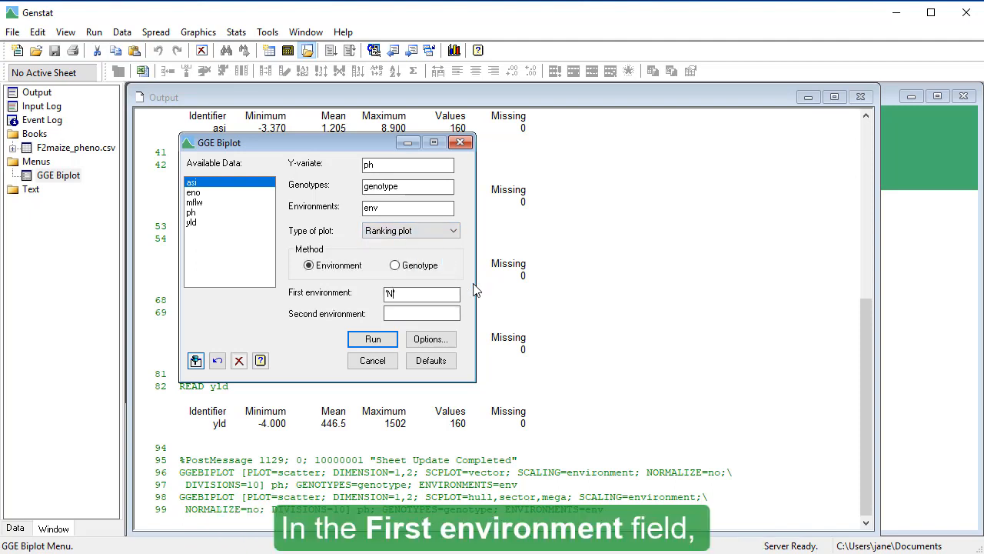
pyautogui.write('S92a')
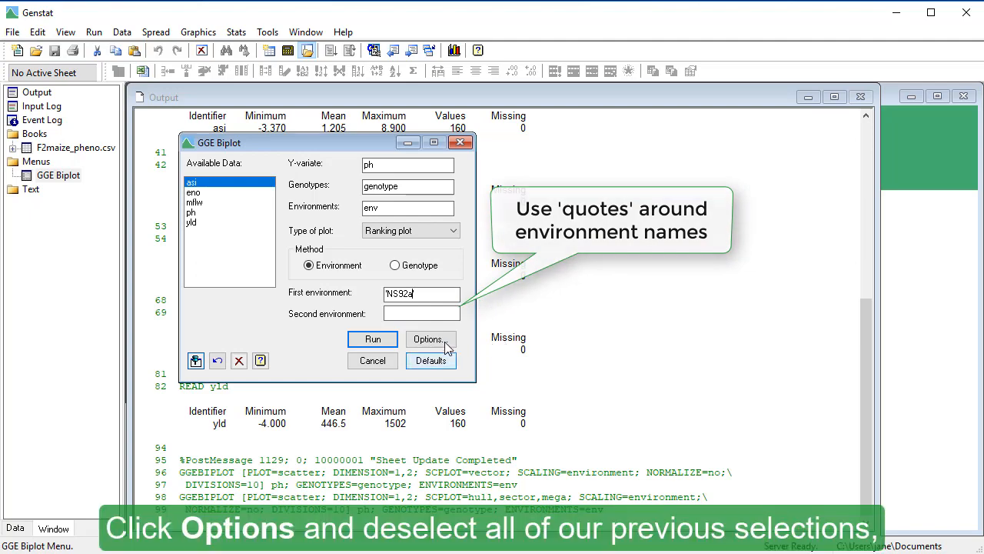
# Clear the convex hull and Mega environment options and run the NS92a ranking biplot.
pyautogui.click(428, 339)
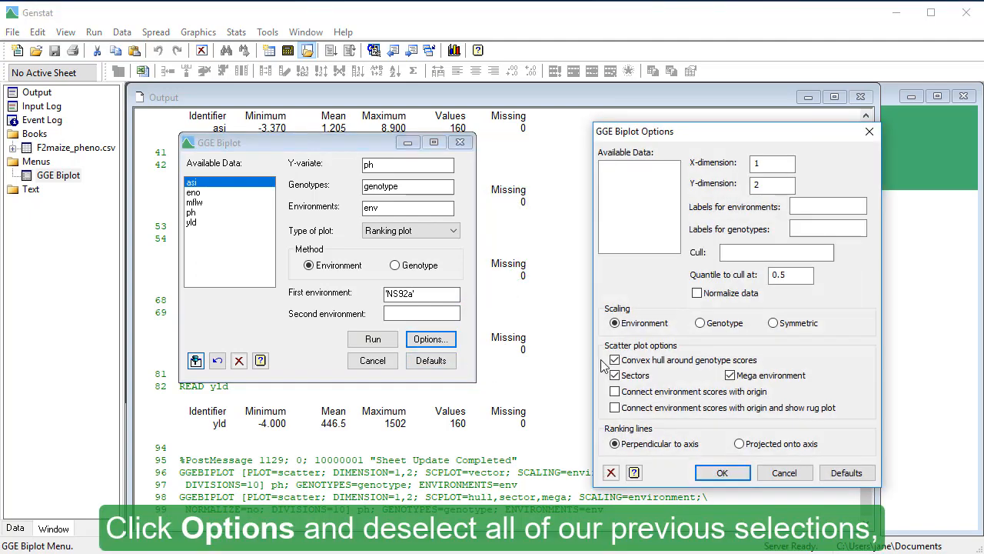
pyautogui.click(615, 360)
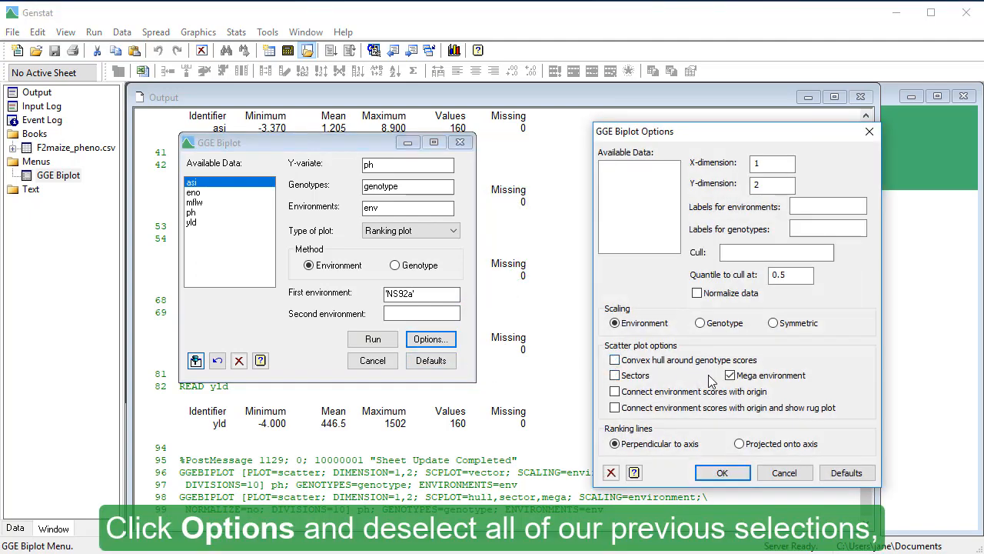
pyautogui.click(729, 375)
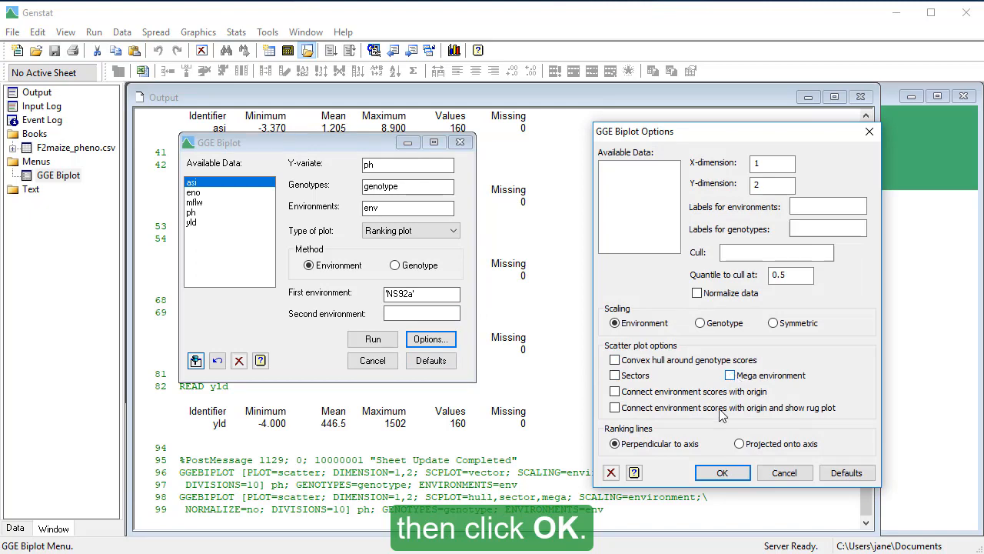
pyautogui.click(722, 472)
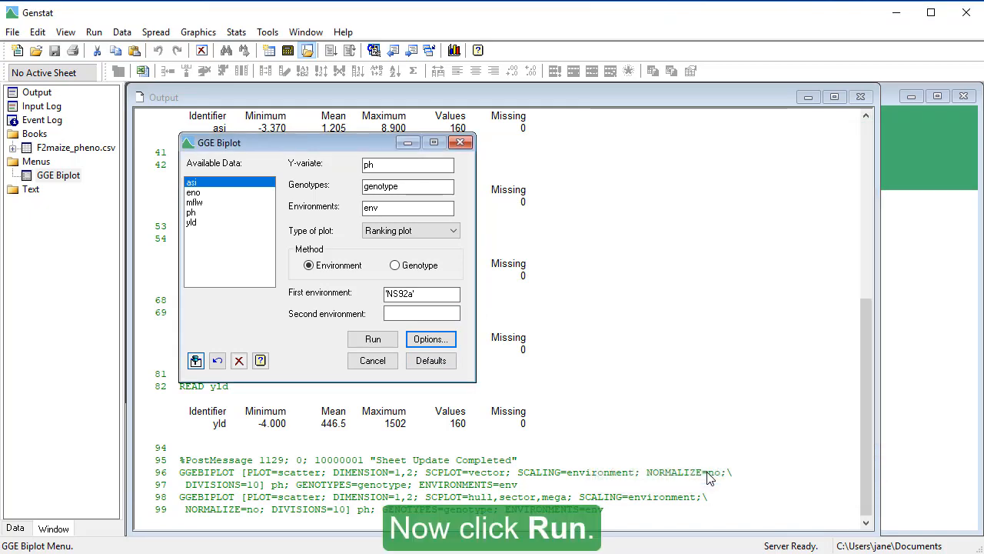
pyautogui.click(373, 339)
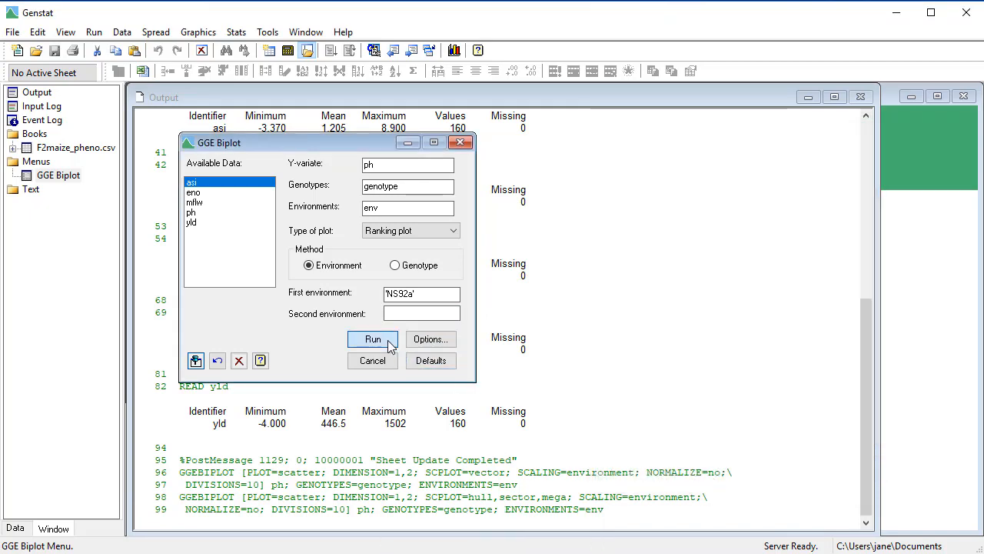
pyautogui.click(373, 339)
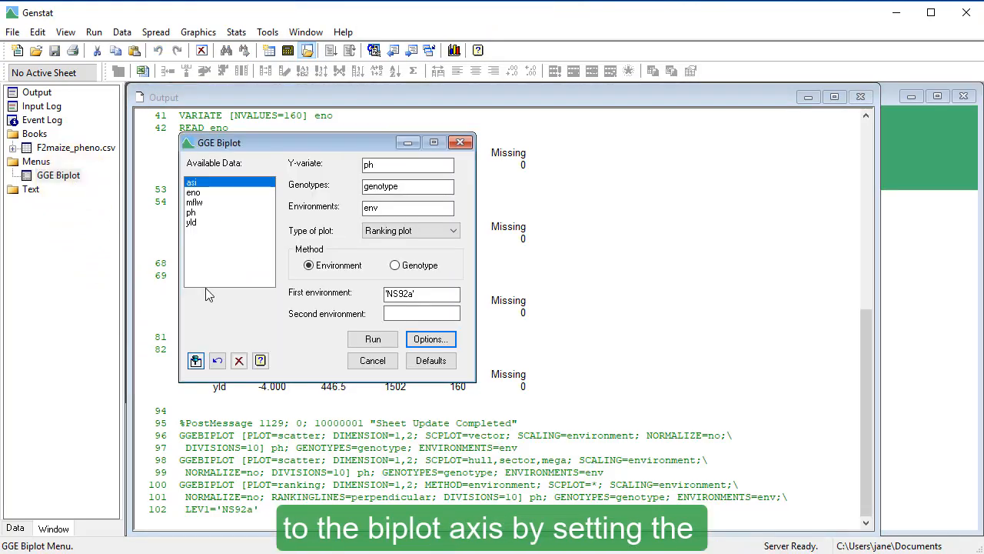
# Rerun the NS92a ranking biplot with ranking lines projected onto the axis.
pyautogui.click(429, 339)
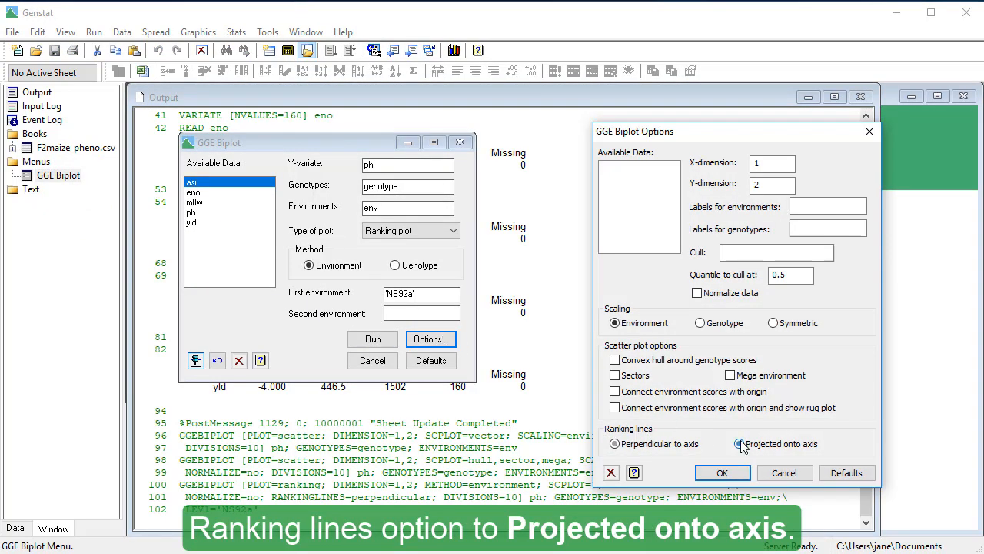
pyautogui.click(722, 472)
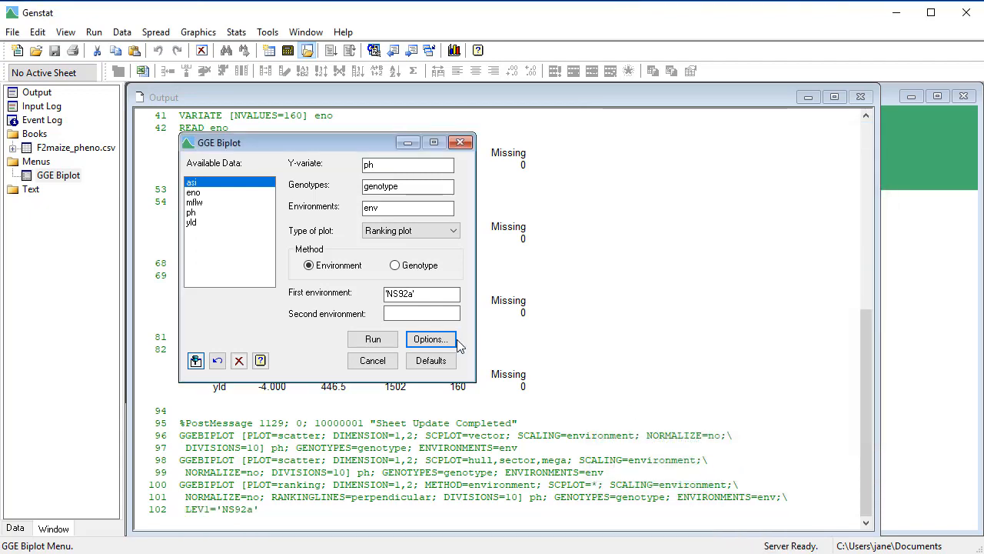
pyautogui.click(372, 339)
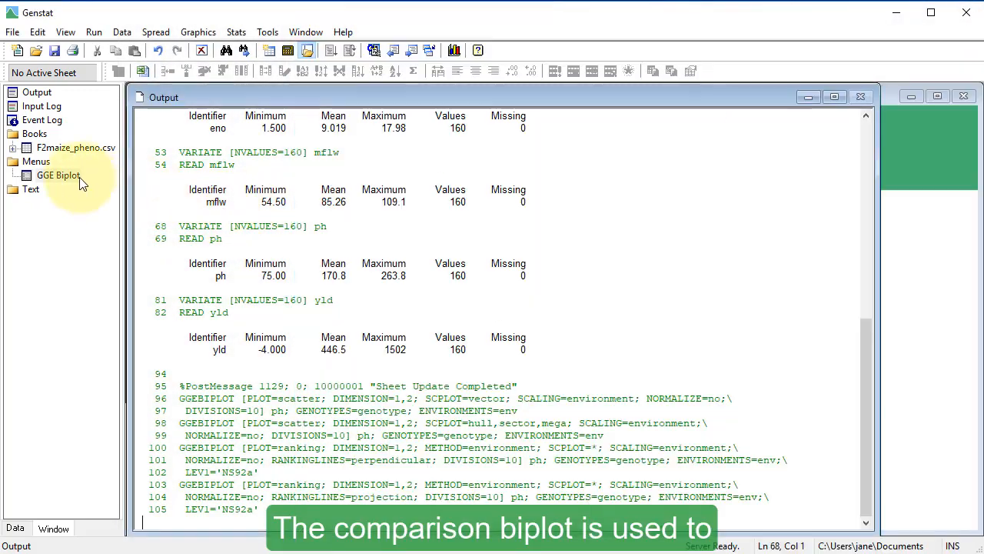
# Run a Comparison biplot of ph keeping NS92a as the ideal environment.
pyautogui.doubleClick(58, 174)
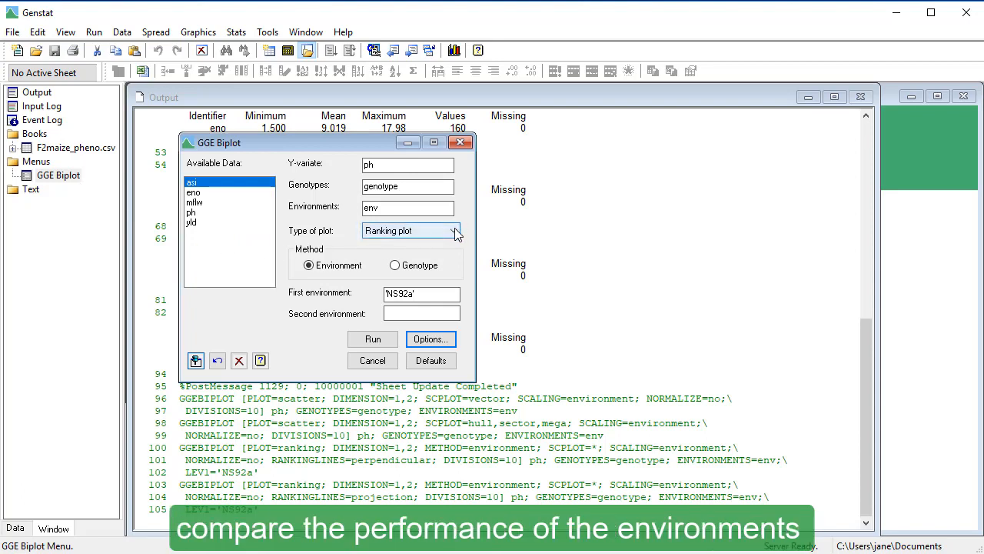
pyautogui.click(456, 231)
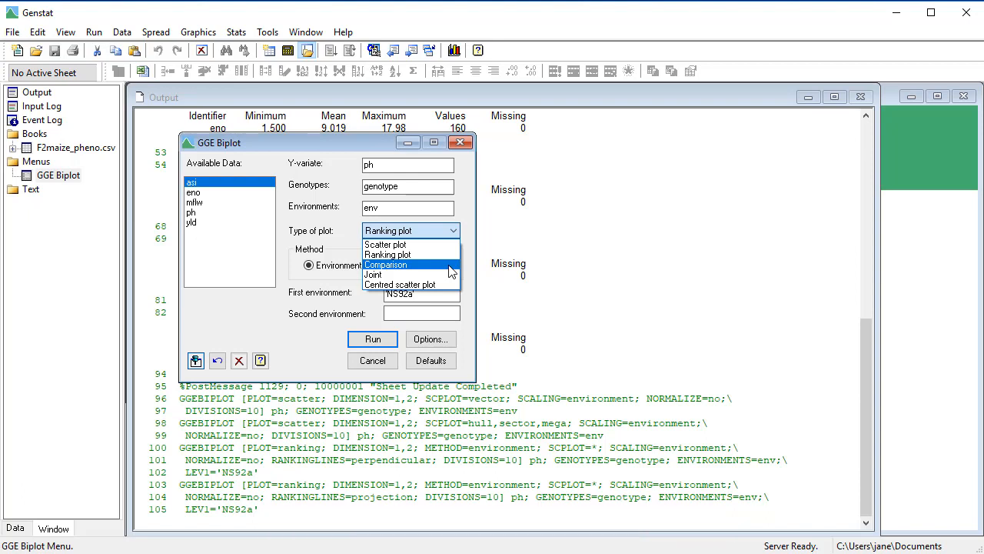
pyautogui.click(386, 264)
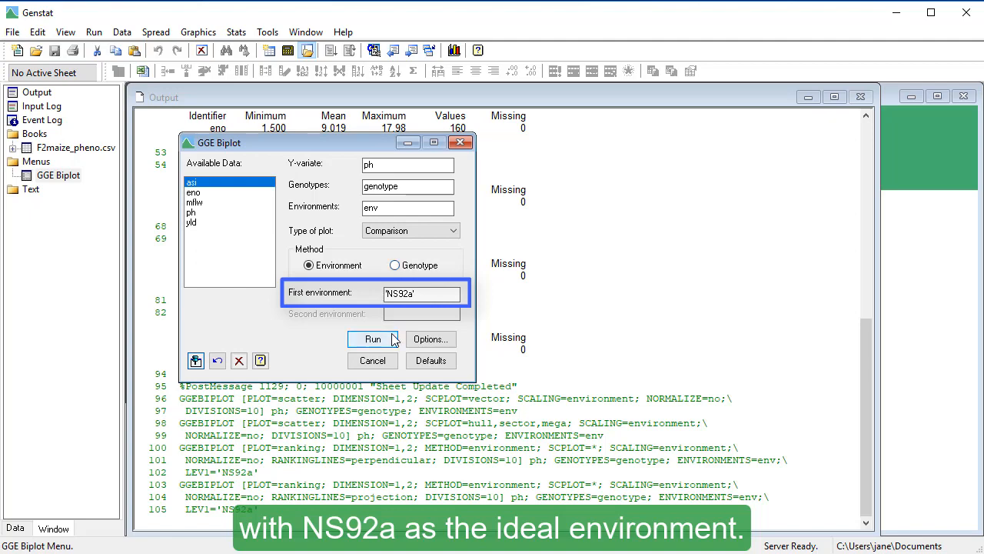
pyautogui.click(372, 339)
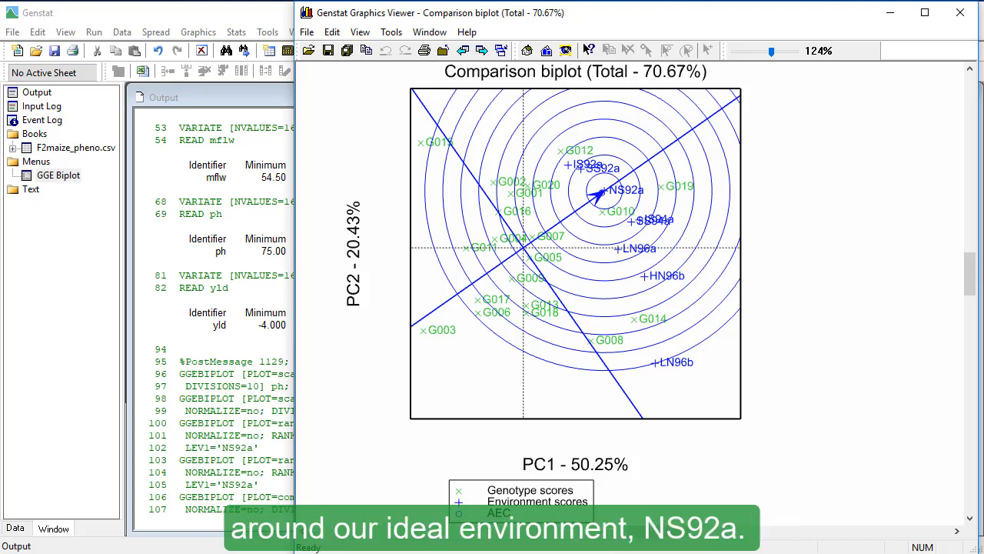
pyautogui.moveTo(611, 188)
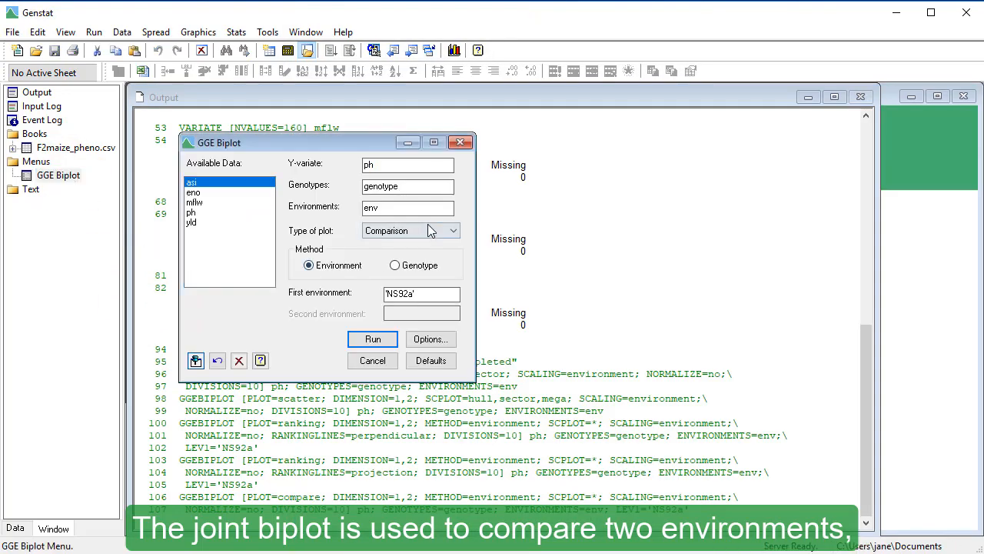
# Run a Joint biplot of environments NS92a and LN96b.
pyautogui.click(452, 230)
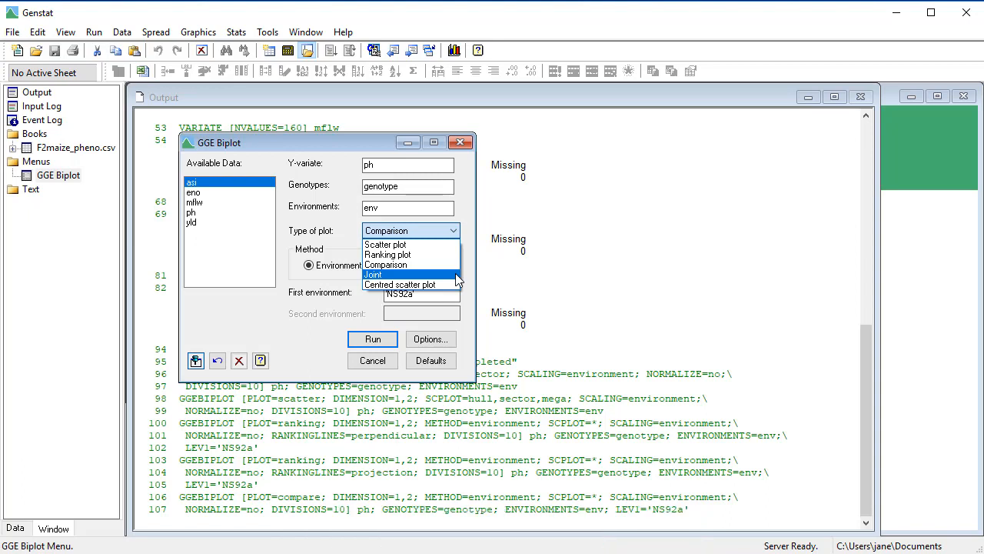
pyautogui.click(373, 274)
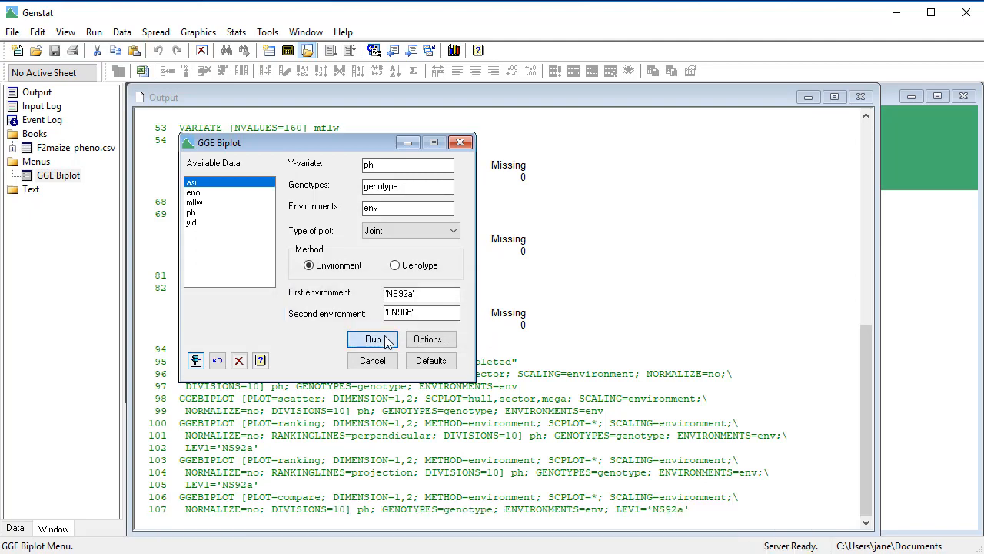
pyautogui.click(372, 339)
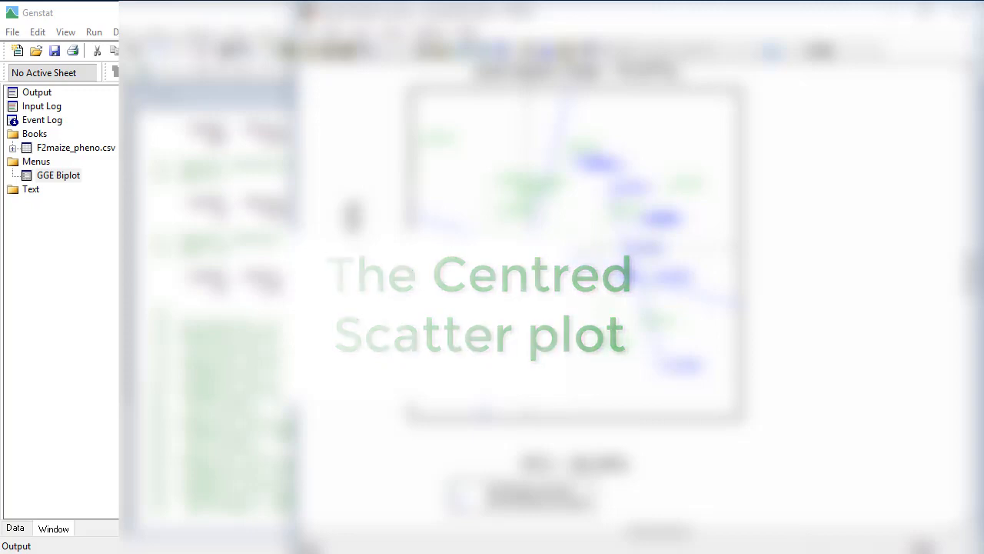
# Run a Centred scatter plot of genotypes for NS92a against LN96b.
pyautogui.click(59, 175)
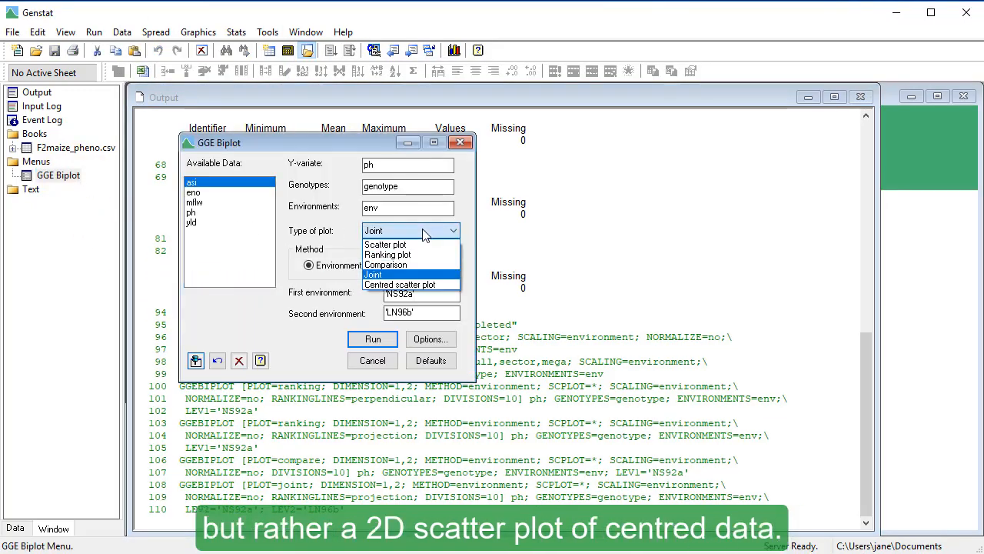
pyautogui.moveTo(400, 284)
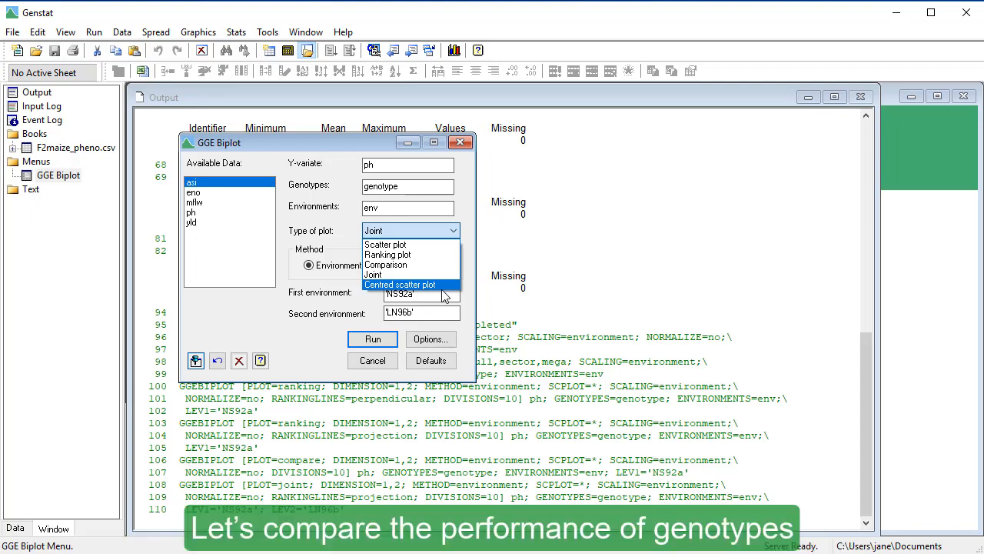
pyautogui.click(399, 284)
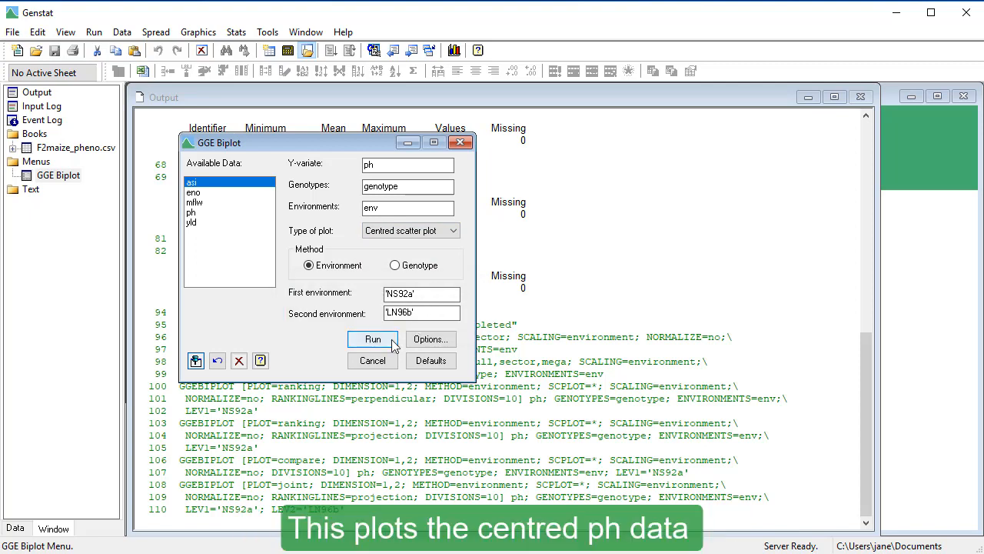
pyautogui.click(372, 339)
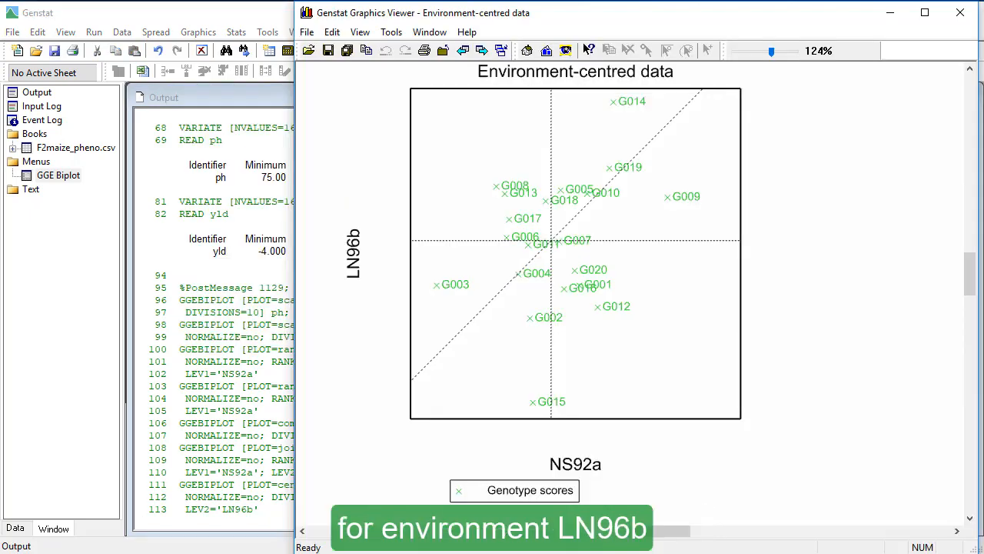